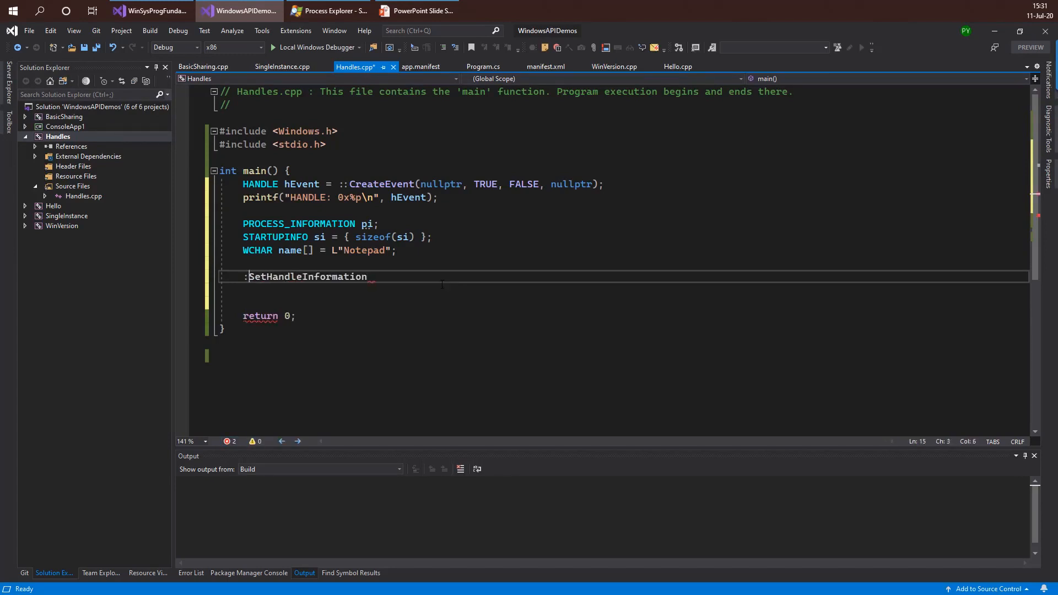
# Start the call '::CreateProcess(nullptr, name,' below the SetHandleInformation line in main().
pyautogui.write('::CreateProcess(nullptr, name,')
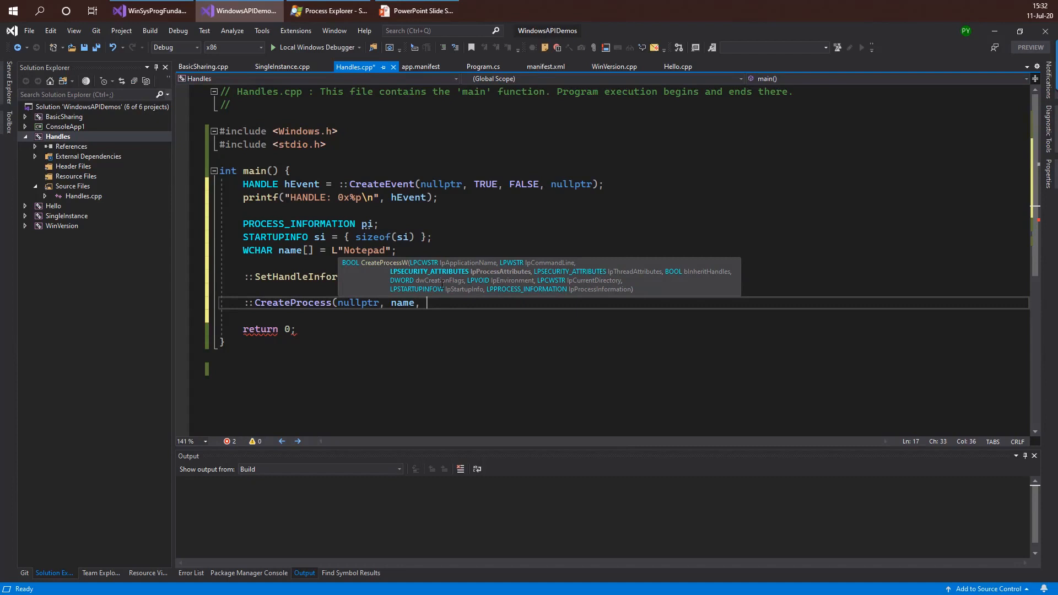
# Add CreateProcess arguments 'nullptr, nullptr, TRUE, 0, nullptr, nullptr,' to enable handle inheritance.
pyautogui.write('nullptr, nullptr, TRUE, 0, nullptr, nullptr,')
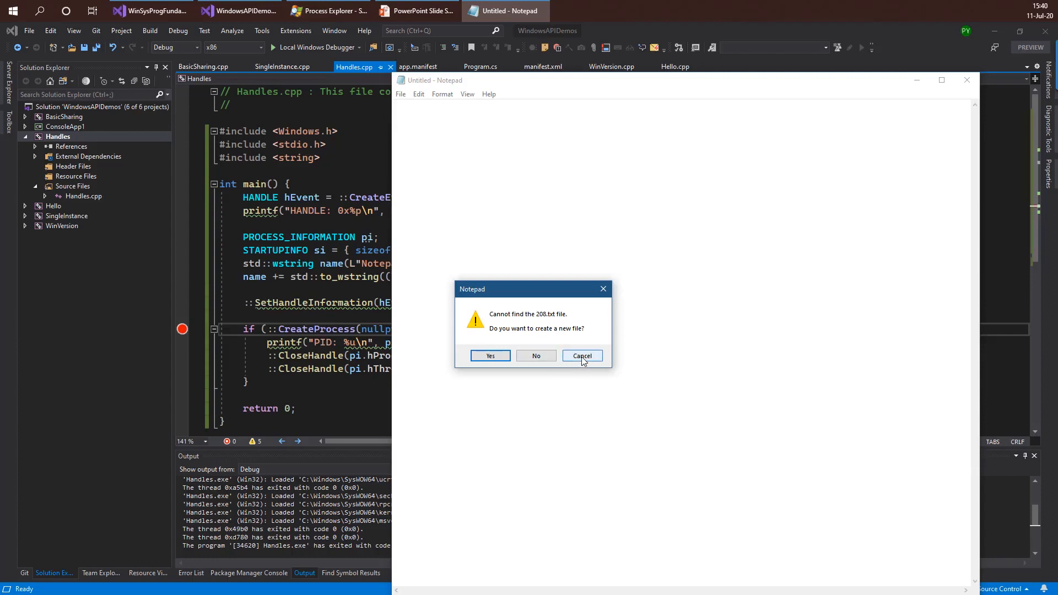
# Cancel Notepad's prompt to create the missing 208.txt file.
pyautogui.click(582, 356)
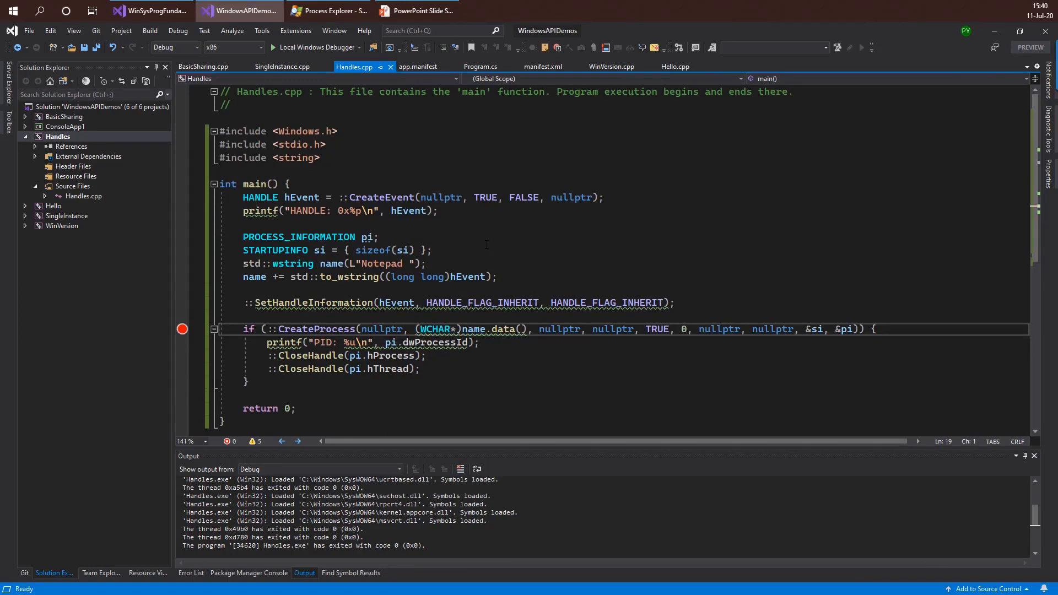